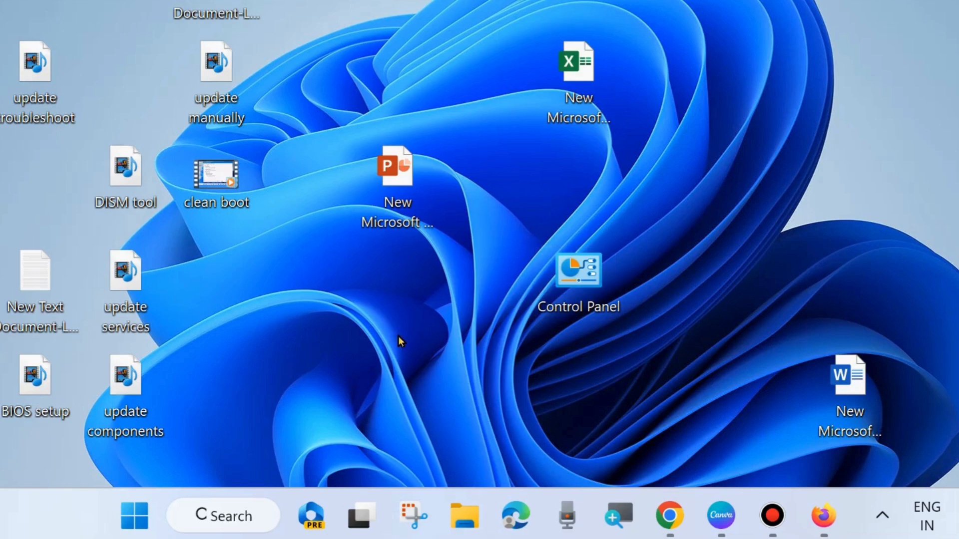
pyautogui.moveTo(413, 309)
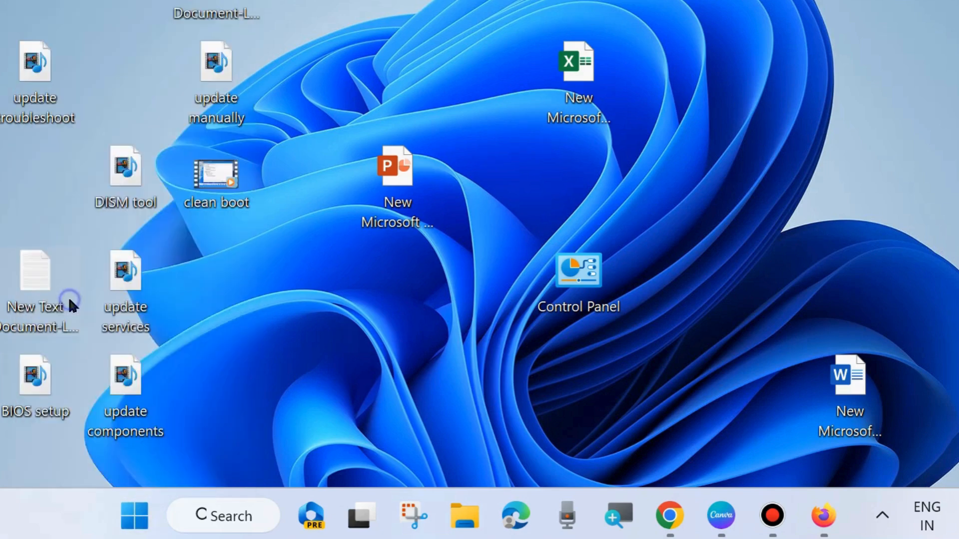
# - Reach the Installed apps list under Settings > Apps, showing 86 apps
pyautogui.click(822, 516)
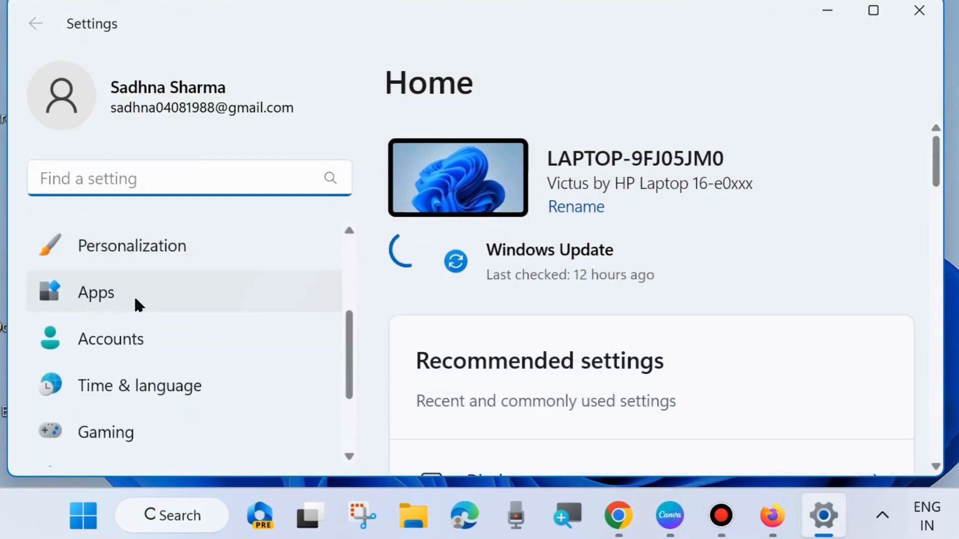
pyautogui.click(95, 292)
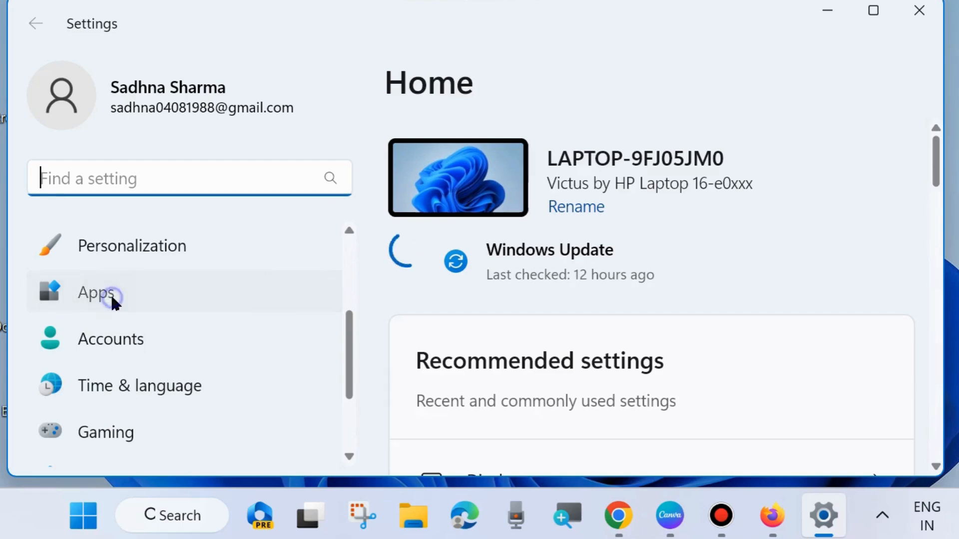
pyautogui.click(95, 293)
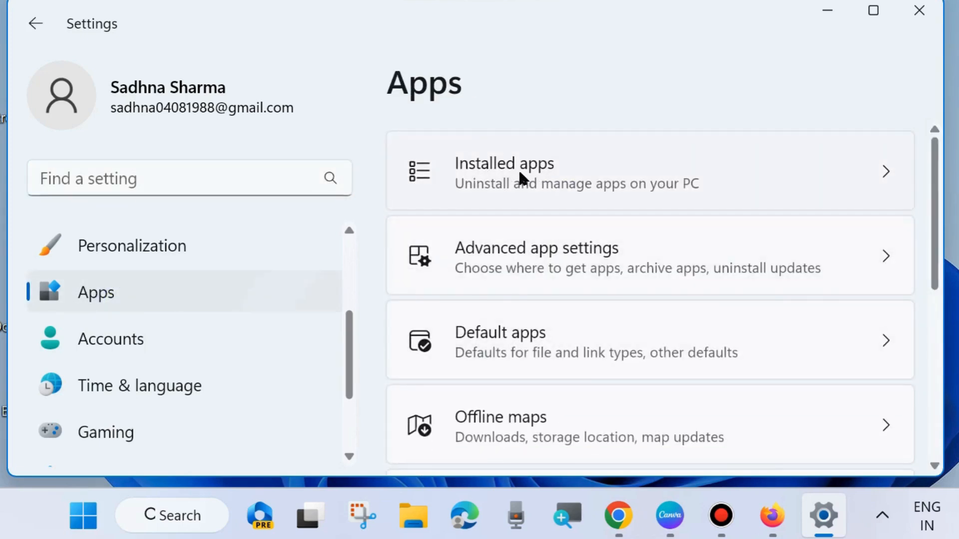
pyautogui.click(504, 172)
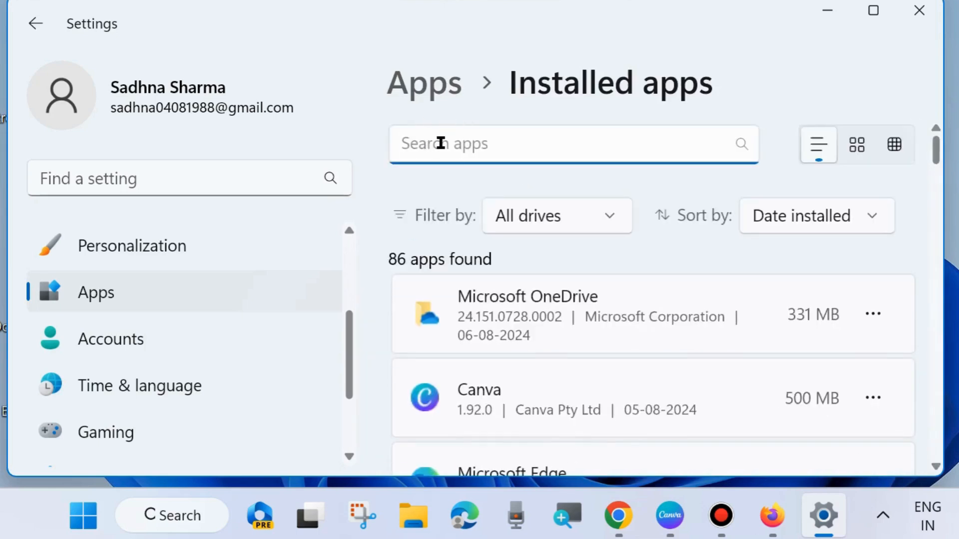
# - Search 'mail' and bring up Mail and Calendar's Advanced options from its three-dot menu
pyautogui.write('m')
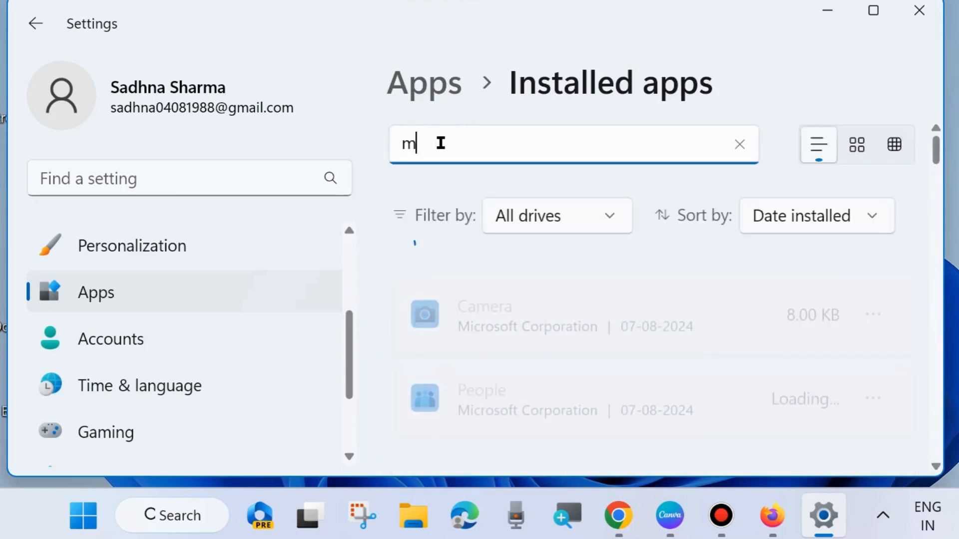
pyautogui.write('ail')
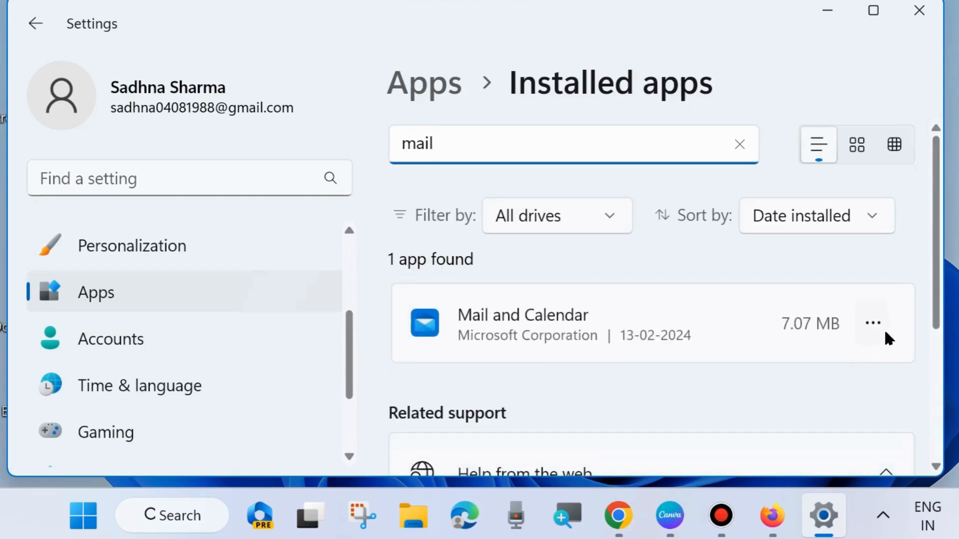
pyautogui.click(873, 324)
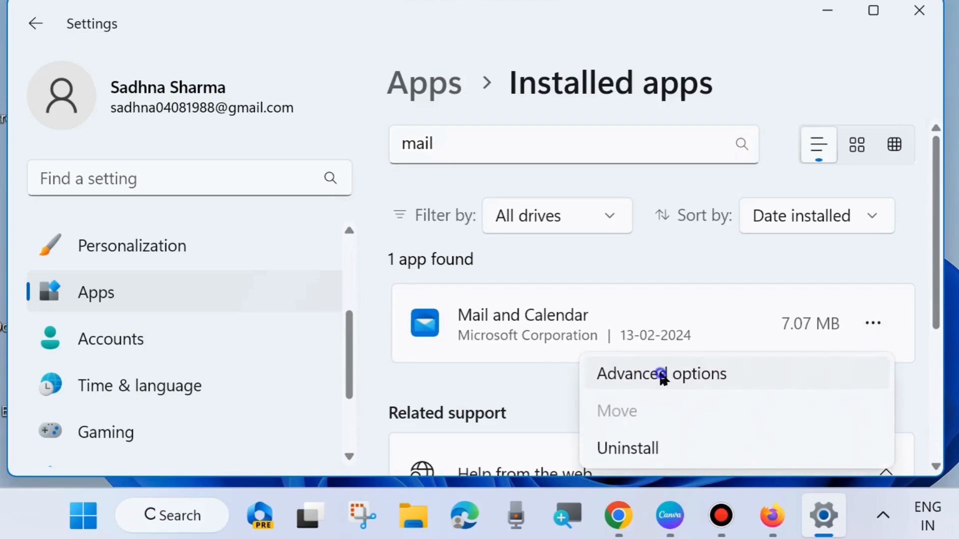
pyautogui.click(661, 373)
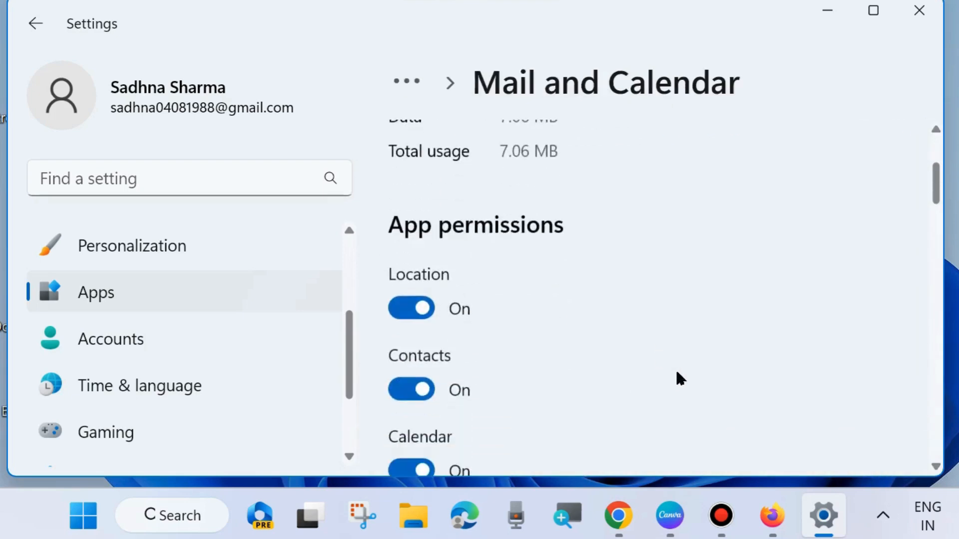
# - Scroll the advanced options page down to the Terminate and Reset sections
pyautogui.scroll(-3)
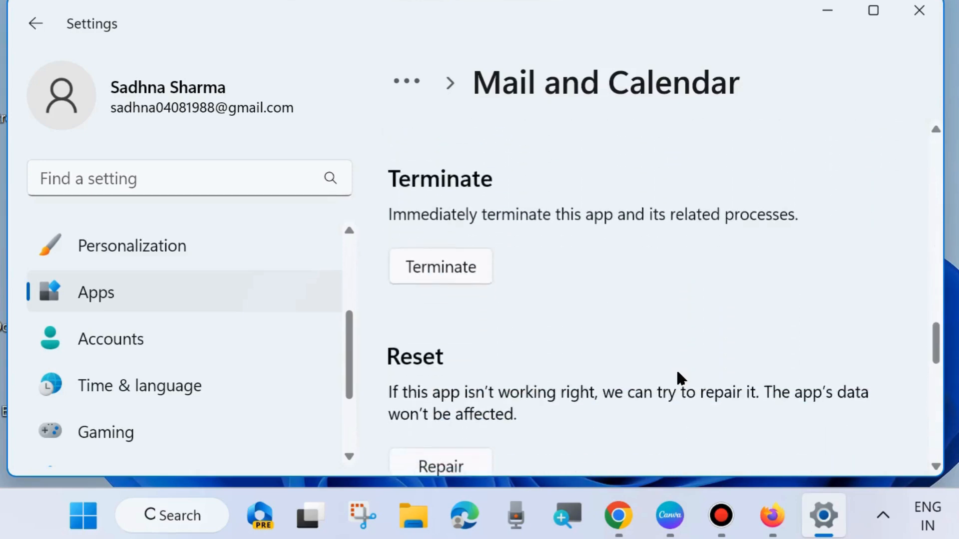
pyautogui.scroll(-3)
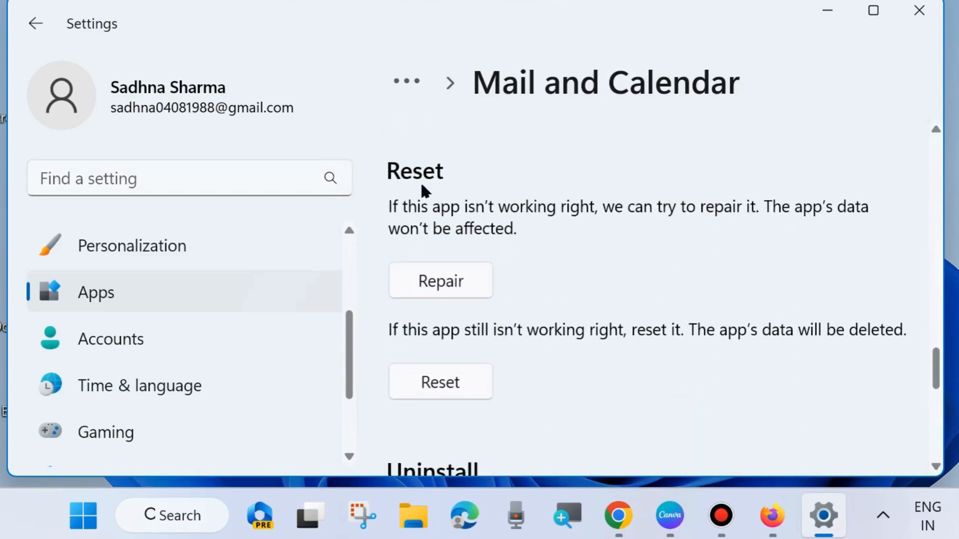
pyautogui.moveTo(610, 222)
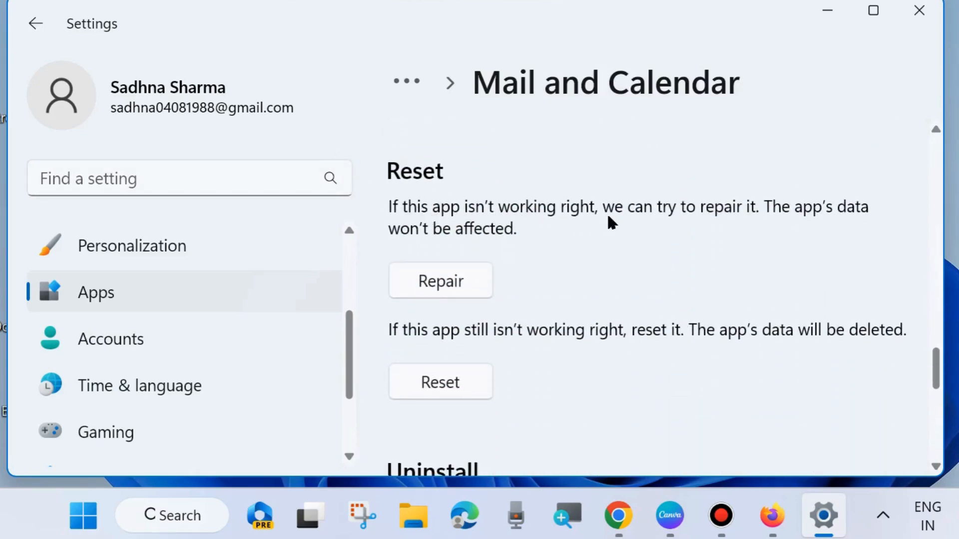
pyautogui.moveTo(572, 215)
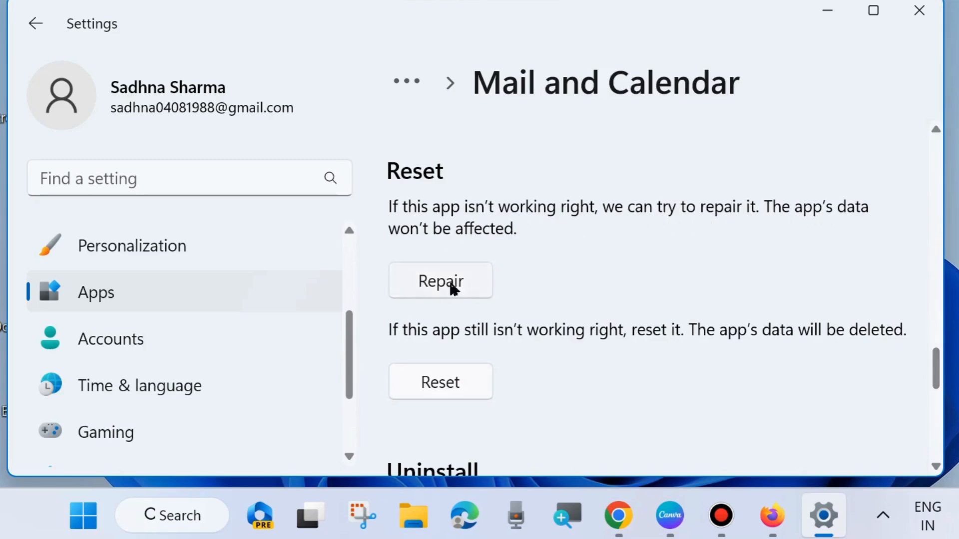
pyautogui.moveTo(510, 347)
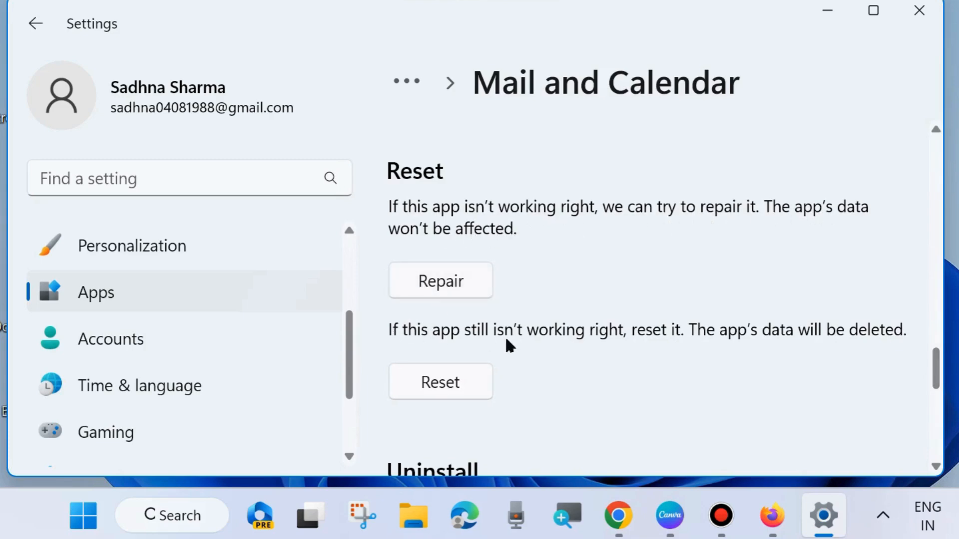
pyautogui.moveTo(547, 371)
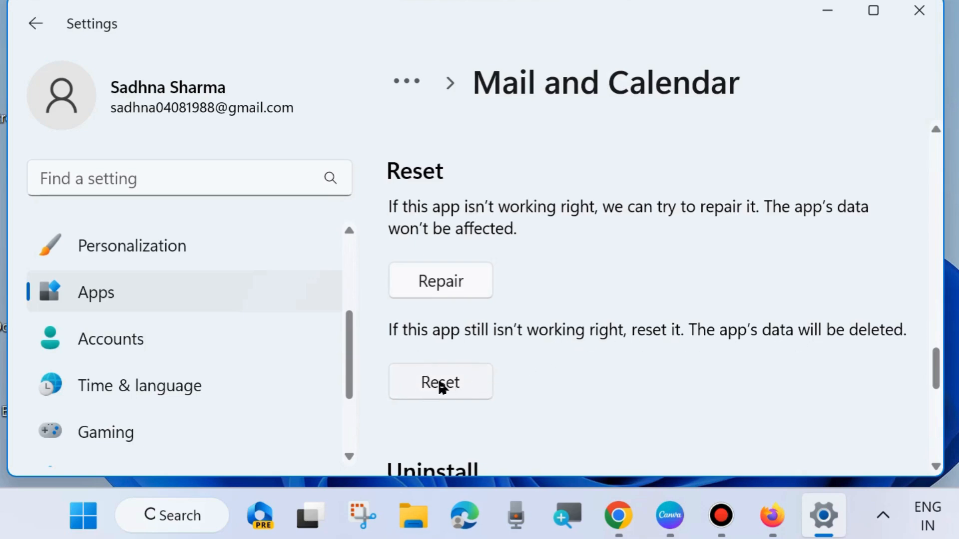
# - Reset Mail and Calendar, confirm the data deletion, then close Settings
pyautogui.click(440, 381)
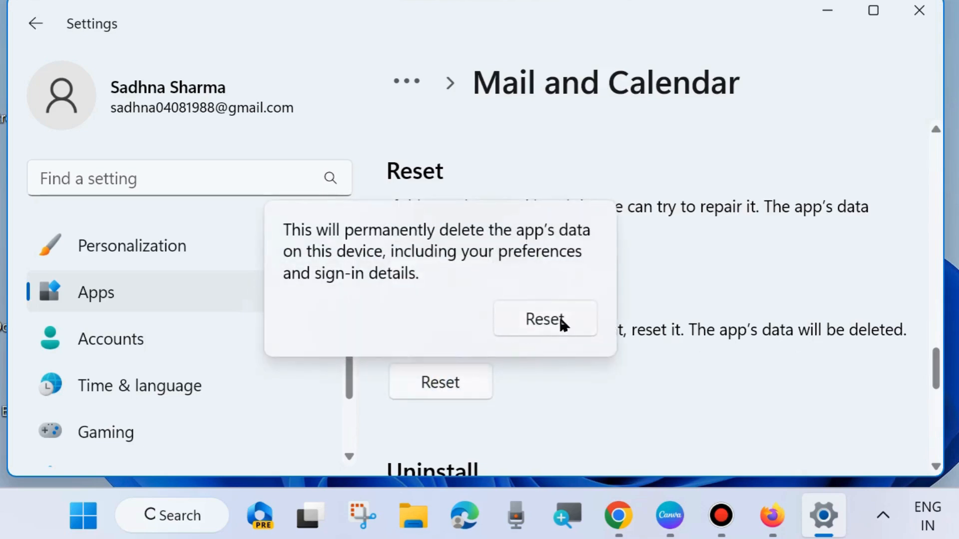
pyautogui.click(544, 319)
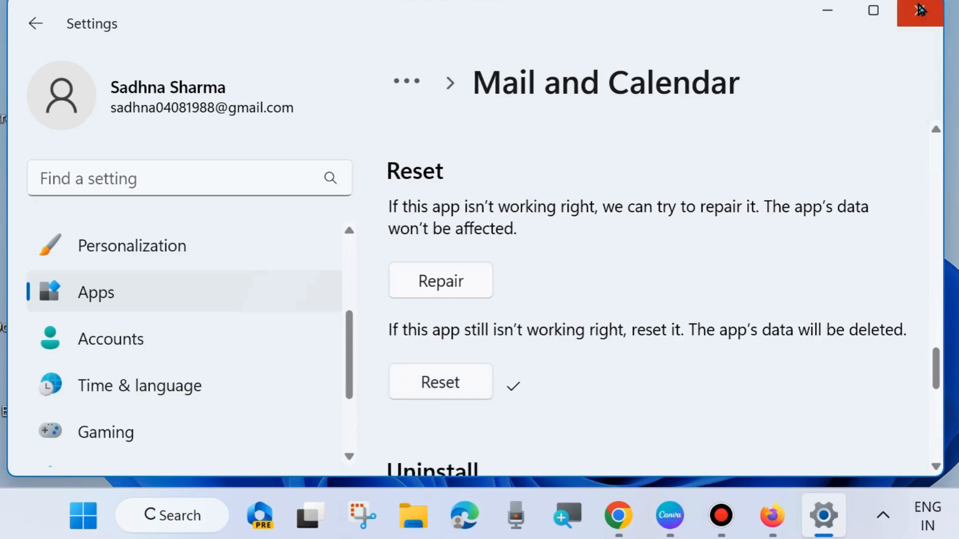
pyautogui.click(918, 11)
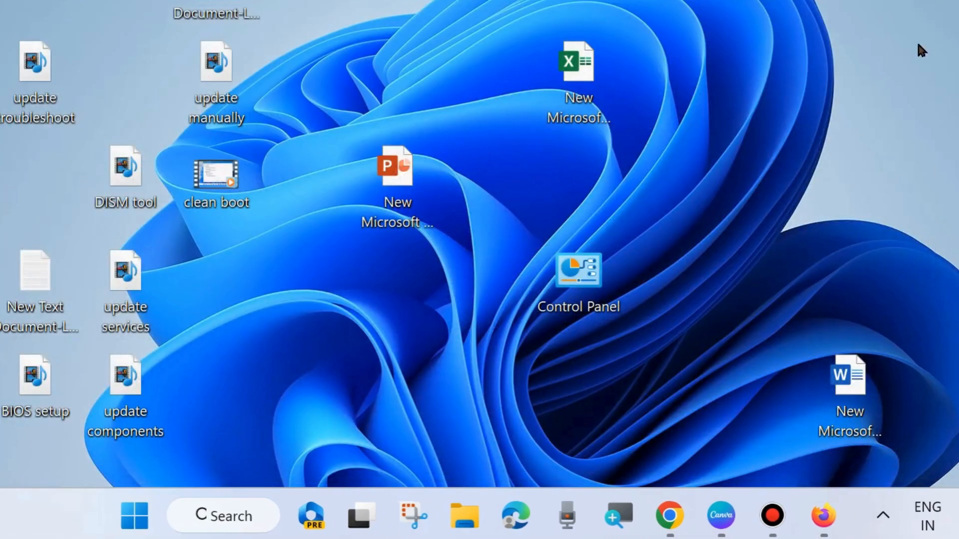